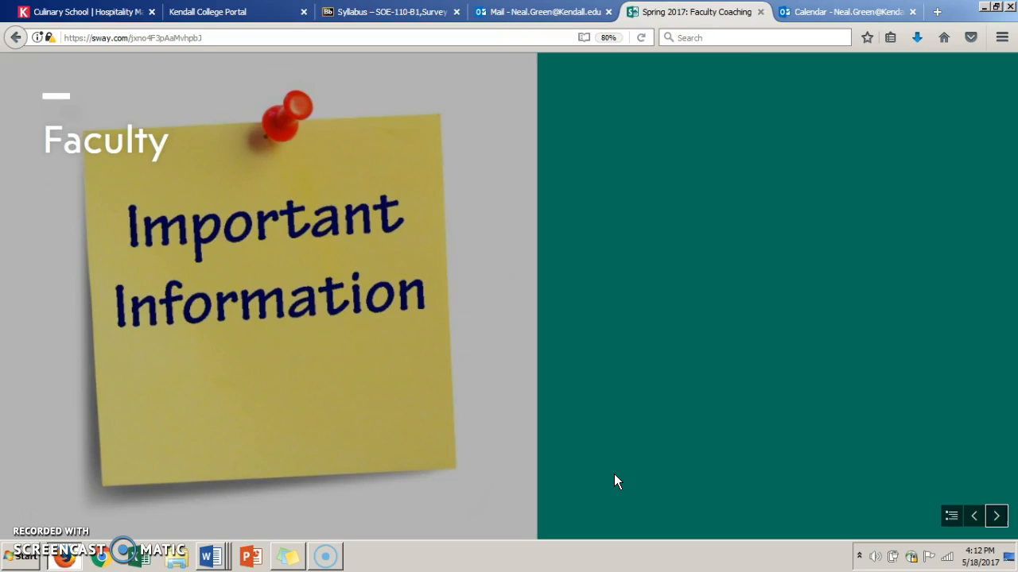
Step: View the SOE-110 Syllabus content area with the instructor note and attached syllabus
{"action": "left_click", "coordinate": [389, 11]}
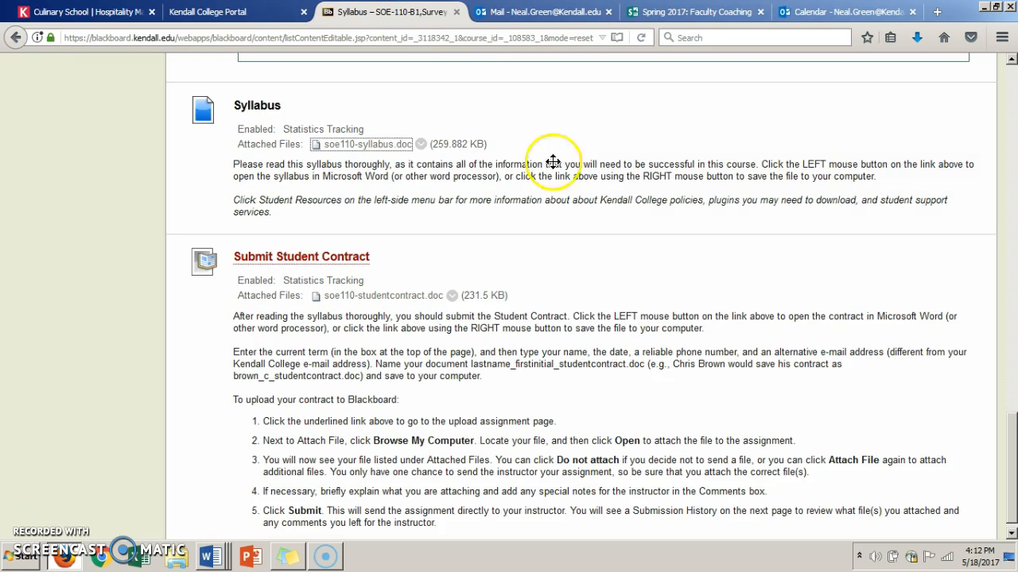
{"action": "scroll", "scroll_direction": "down", "scroll_amount": 3}
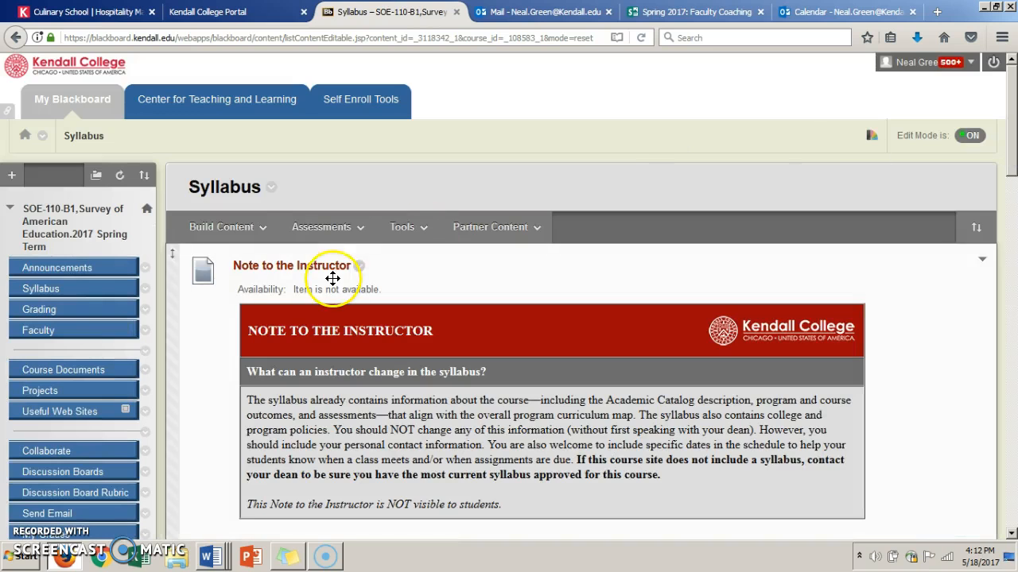
{"action": "mouse_move", "coordinate": [38, 329]}
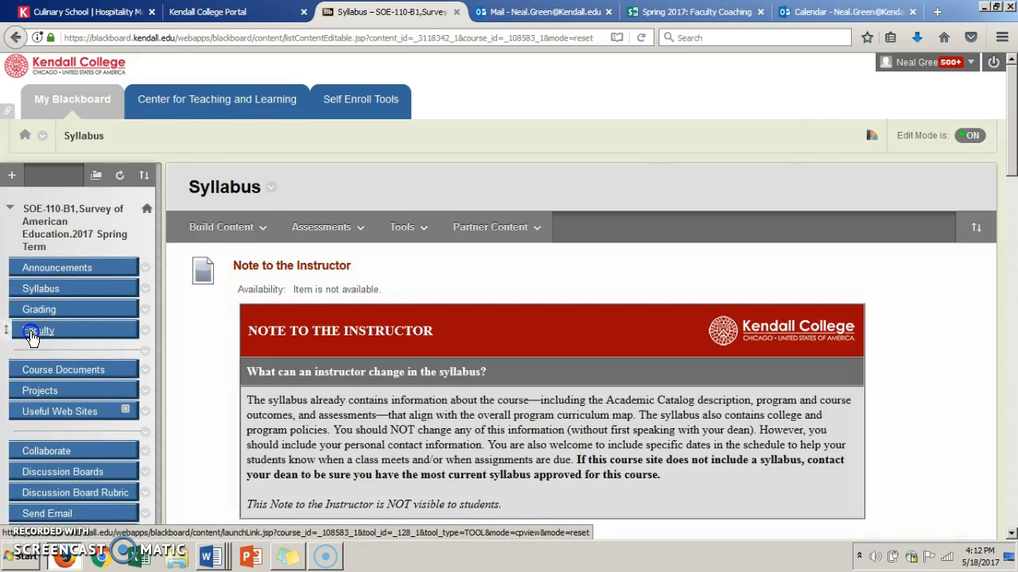
Step: View the Faculty contacts page, then bring up the SOE 110 syllabus document in Word
{"action": "left_click", "coordinate": [38, 329]}
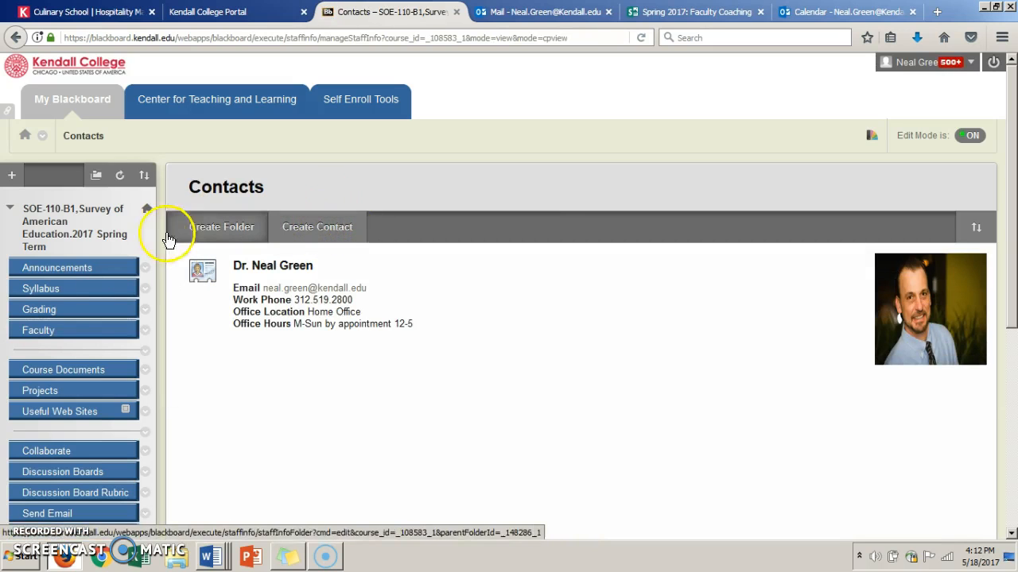
{"action": "mouse_move", "coordinate": [474, 375]}
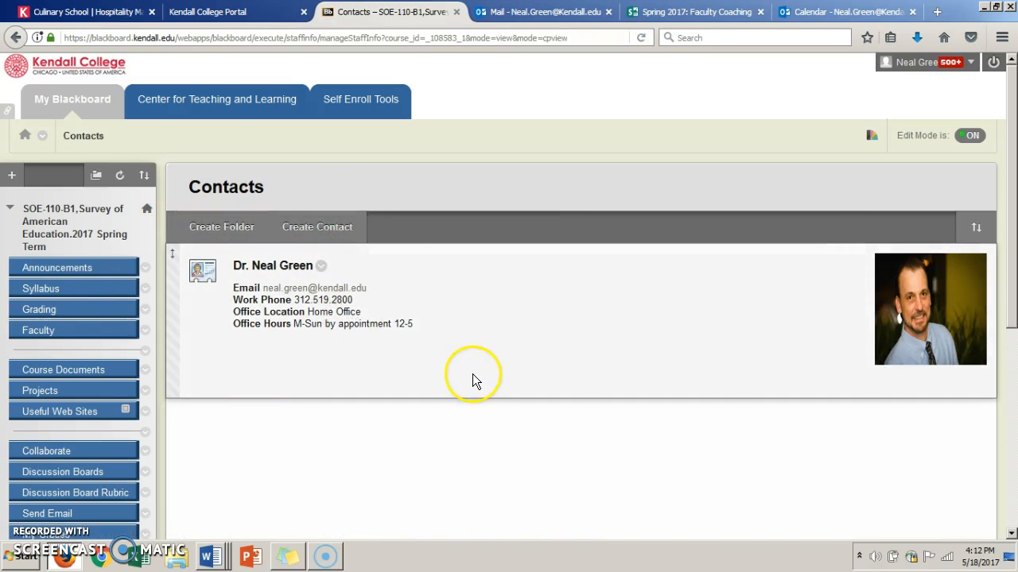
{"action": "mouse_move", "coordinate": [922, 320]}
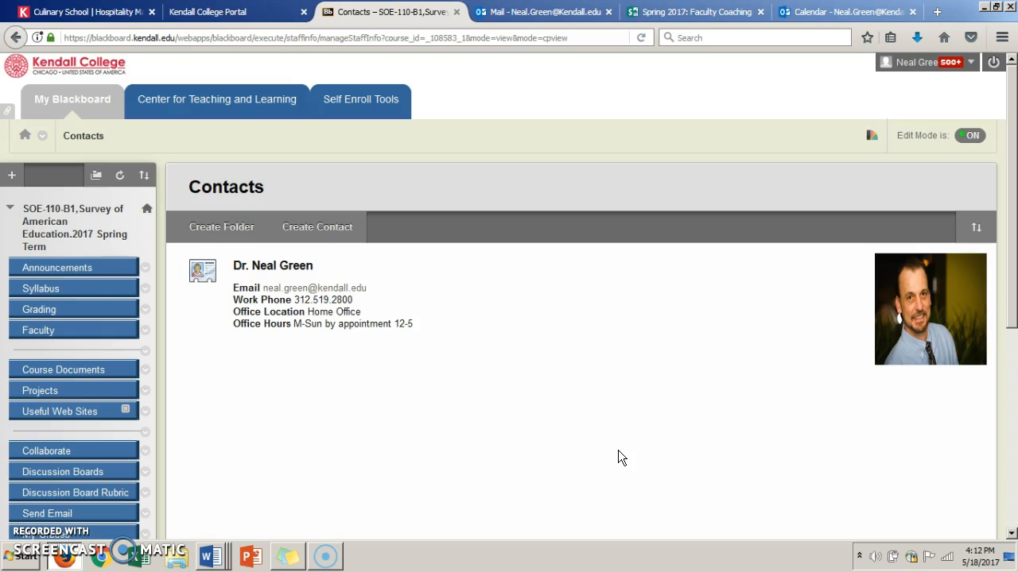
{"action": "mouse_move", "coordinate": [311, 411]}
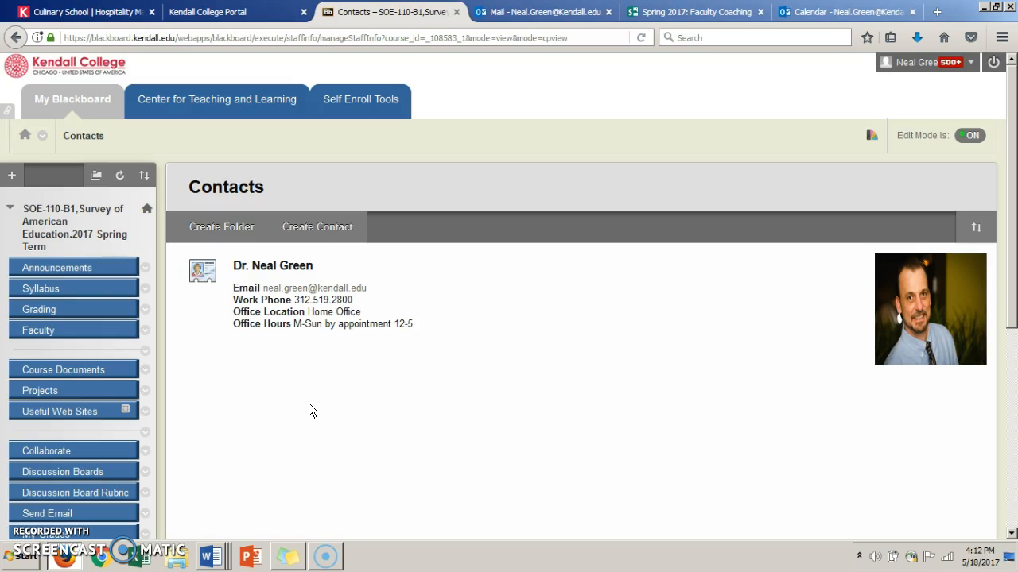
{"action": "mouse_move", "coordinate": [601, 439]}
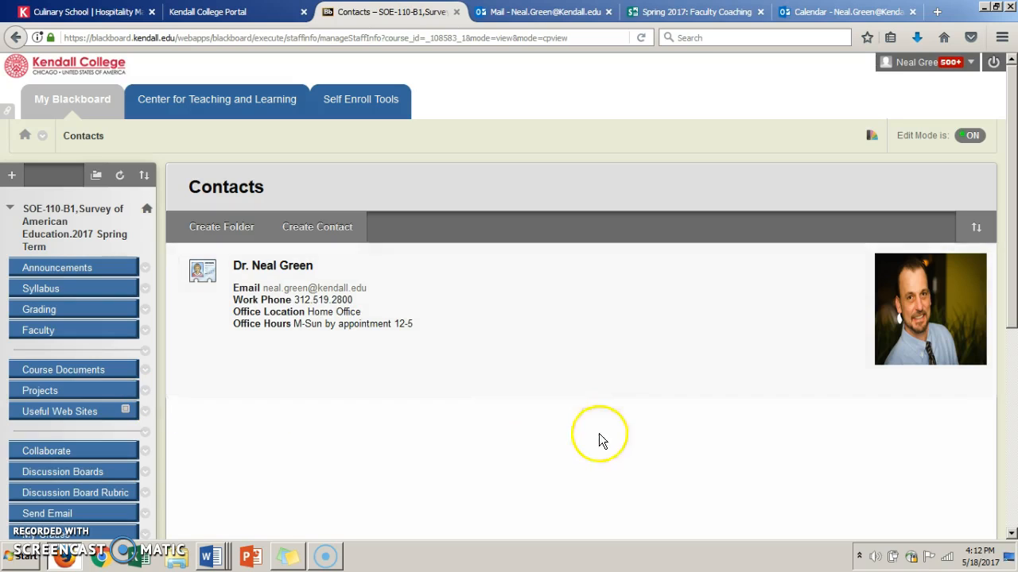
{"action": "mouse_move", "coordinate": [457, 480]}
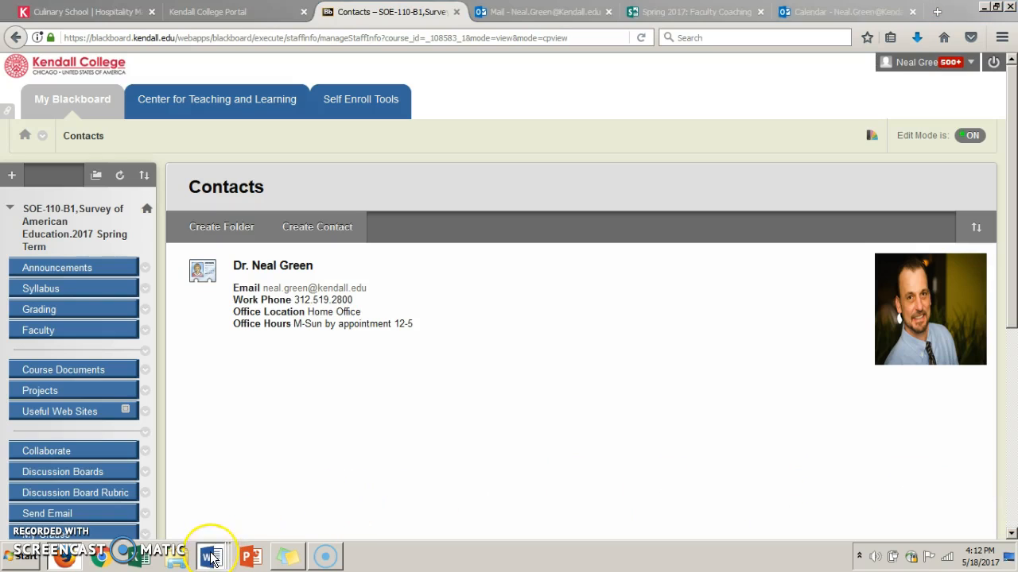
{"action": "left_click", "coordinate": [211, 556]}
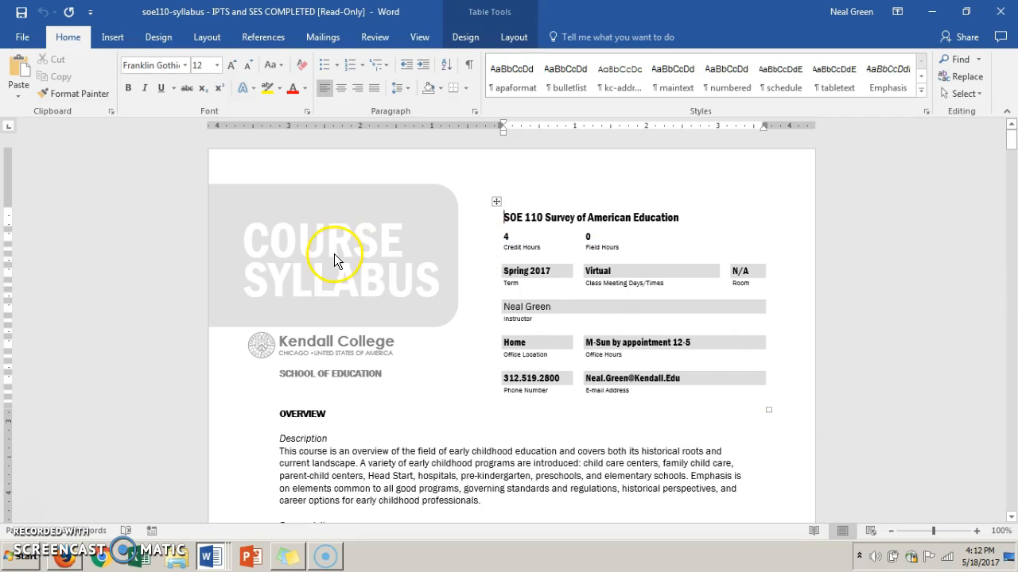
{"action": "mouse_move", "coordinate": [960, 407]}
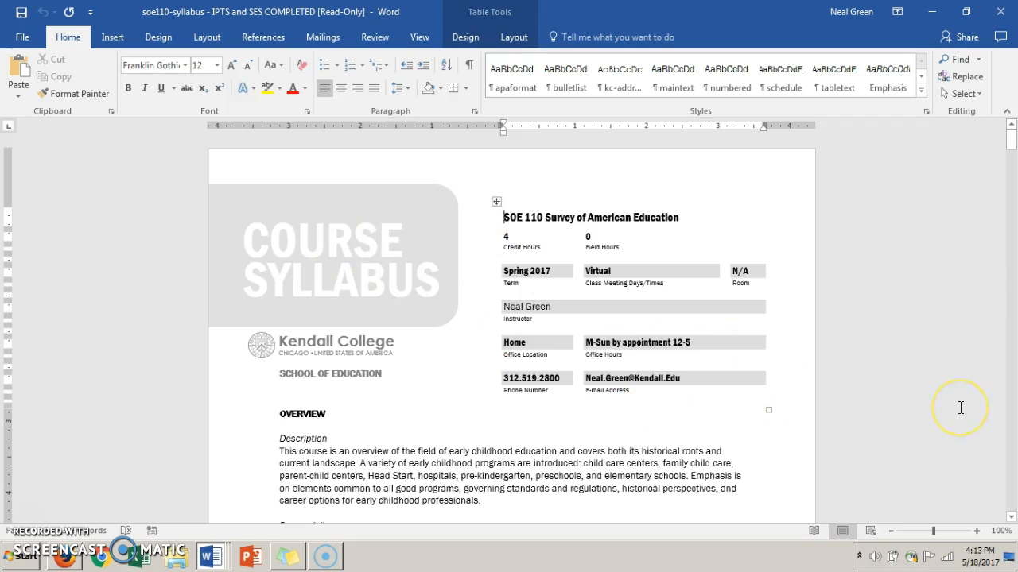
{"action": "mouse_move", "coordinate": [960, 407]}
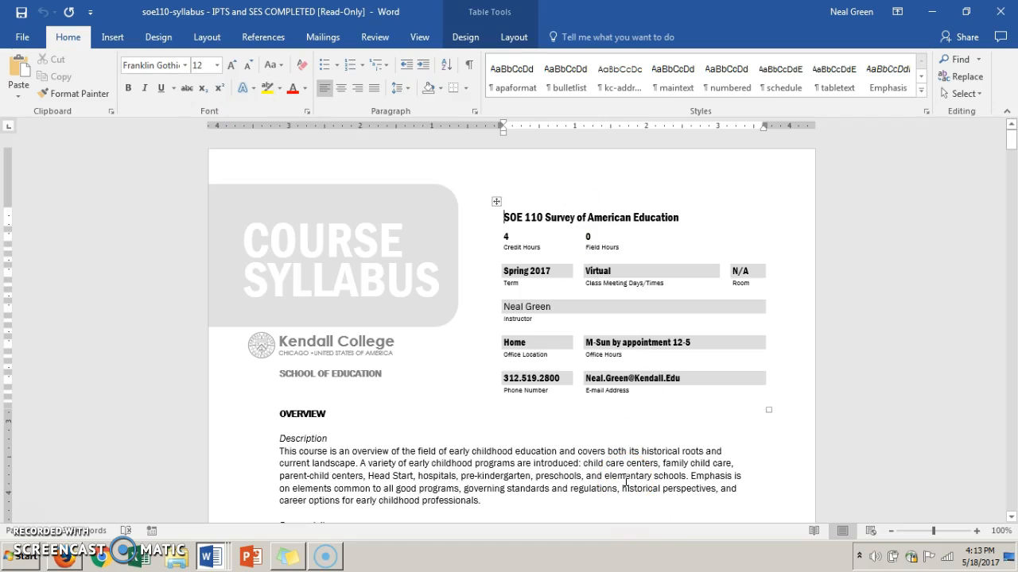
{"action": "mouse_move", "coordinate": [819, 394]}
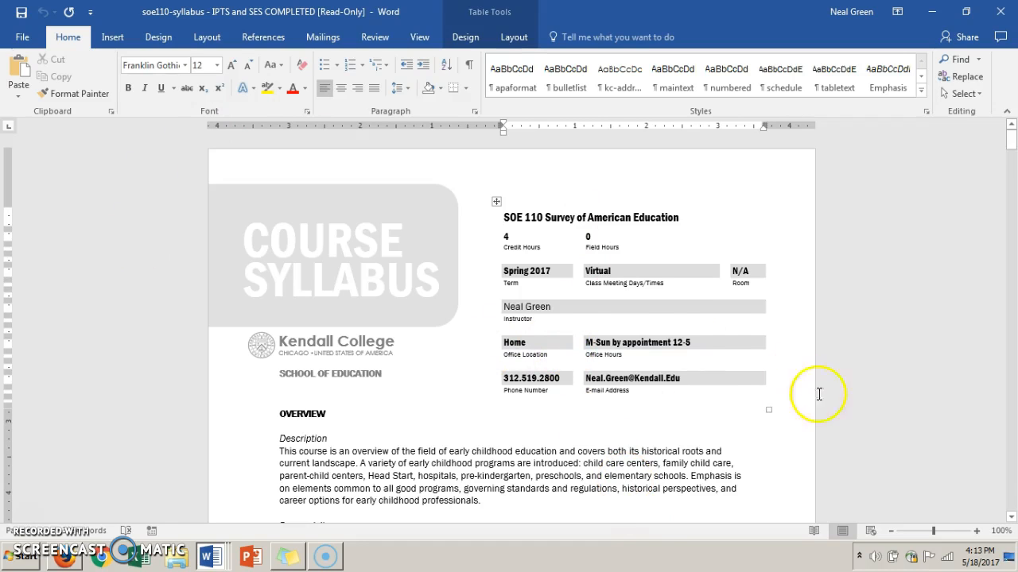
{"action": "mouse_move", "coordinate": [493, 431]}
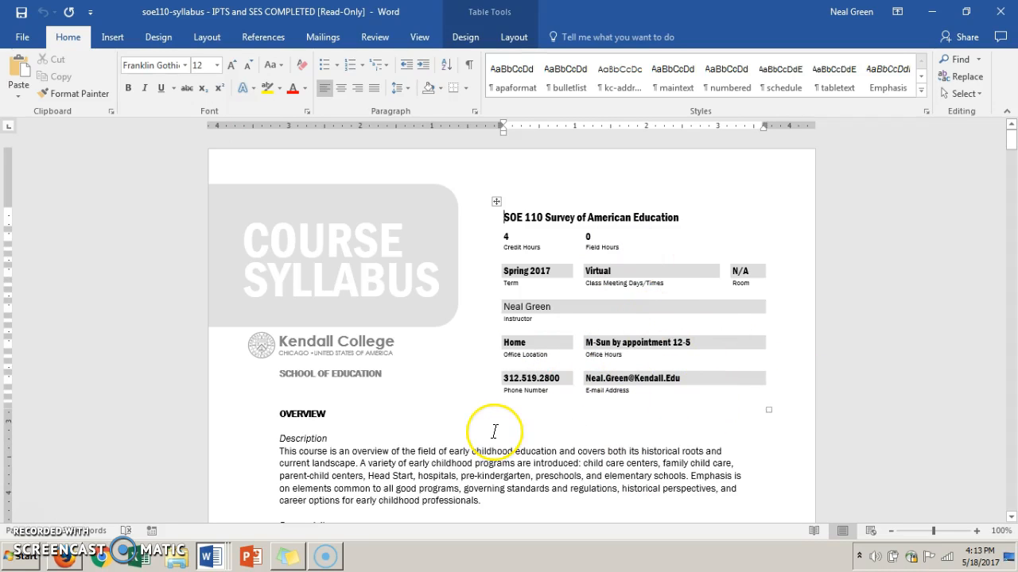